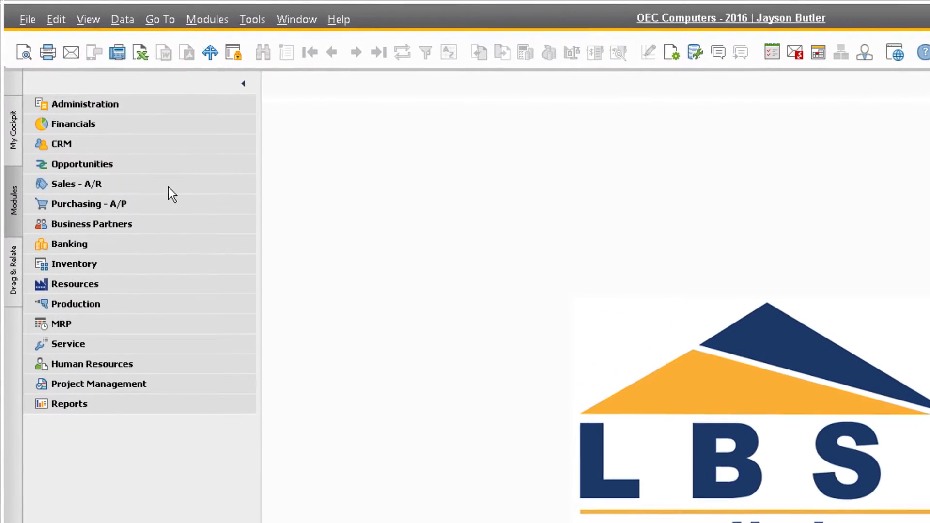
Step: Expand Sales - A/R in the Modules panel and open A/R Invoice
left_click(79, 183)
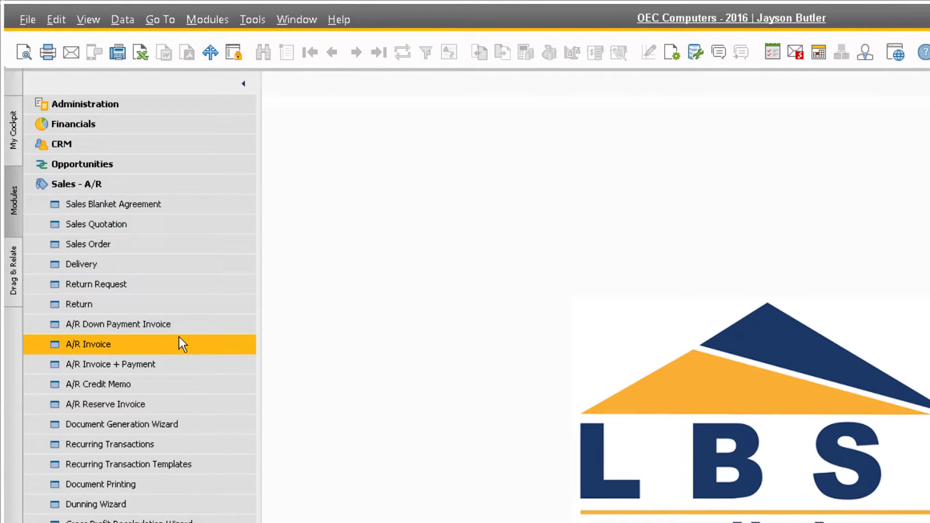
left_click(89, 344)
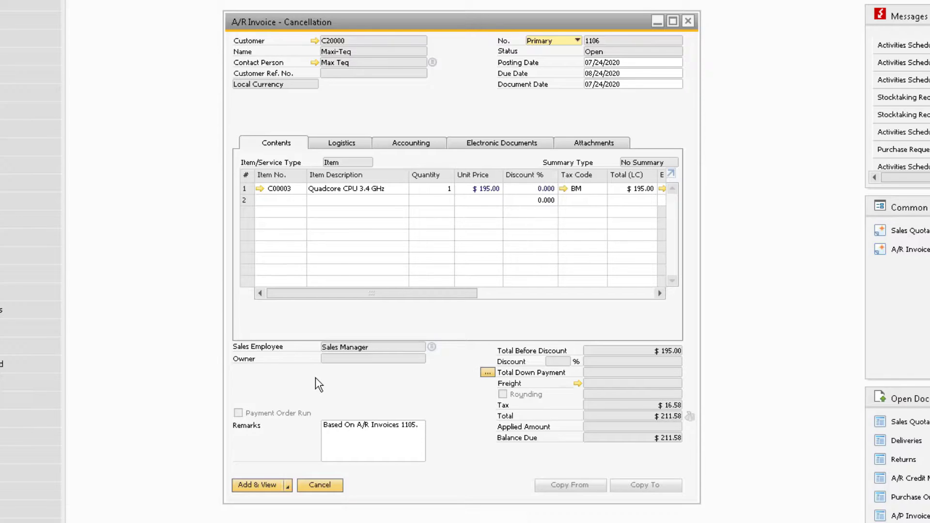
Step: Add the cancellation document for invoice 1105 and confirm the irreversible cancellation warning
left_click(257, 484)
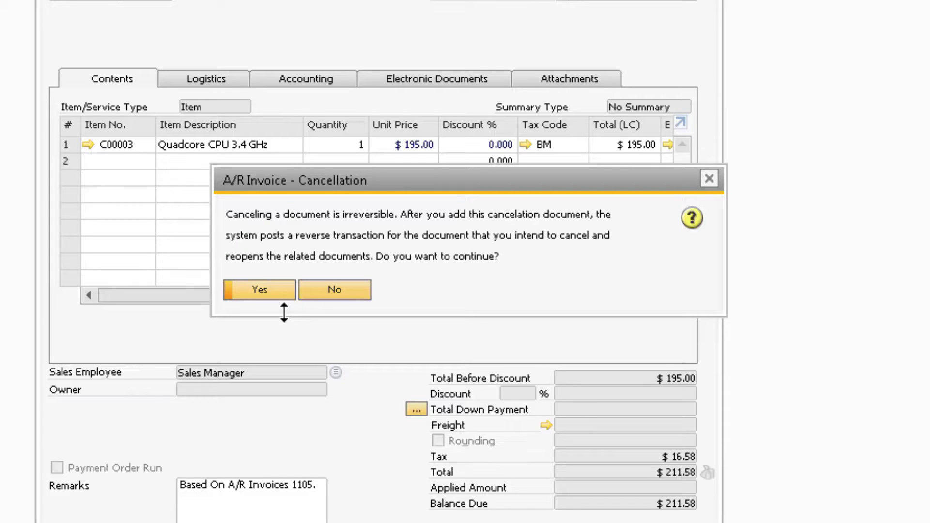
mouse_move(284, 299)
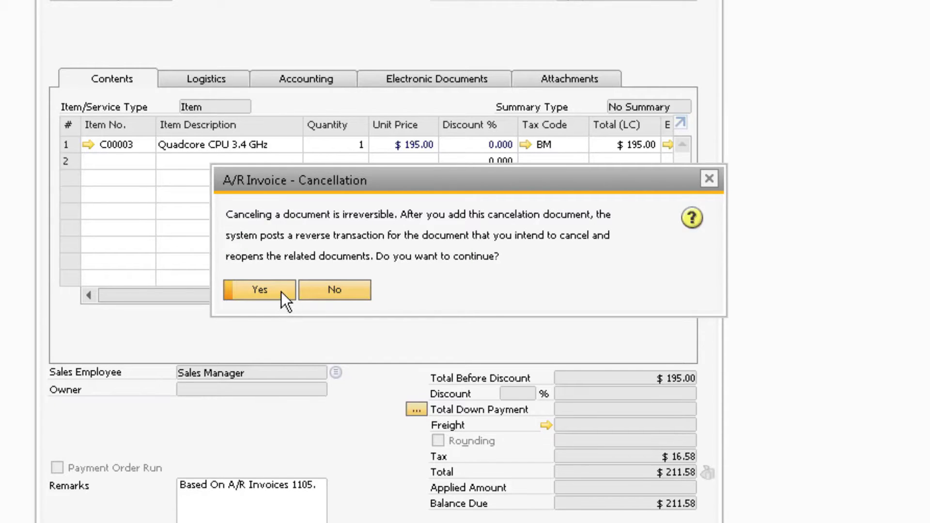
left_click(259, 291)
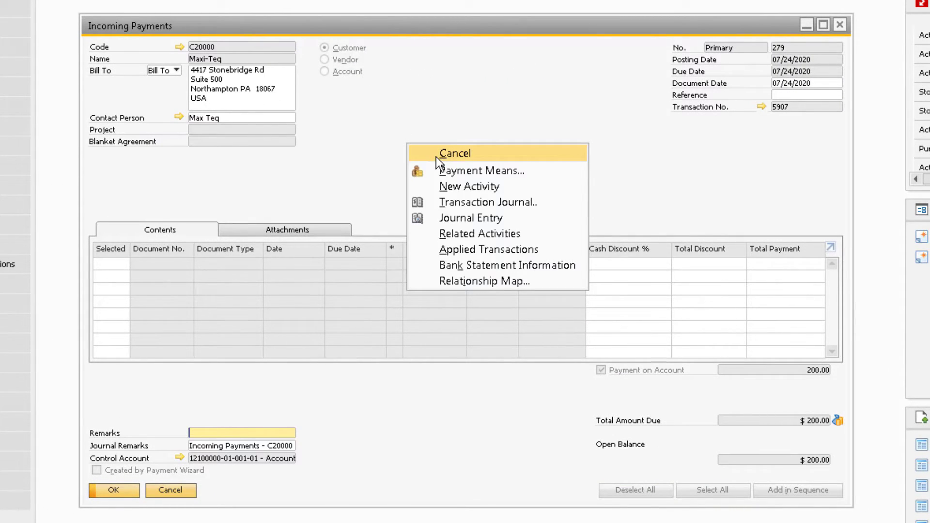
Step: Cancel Maxi-Teq's incoming payment 279 and confirm the cancellation message
left_click(454, 153)
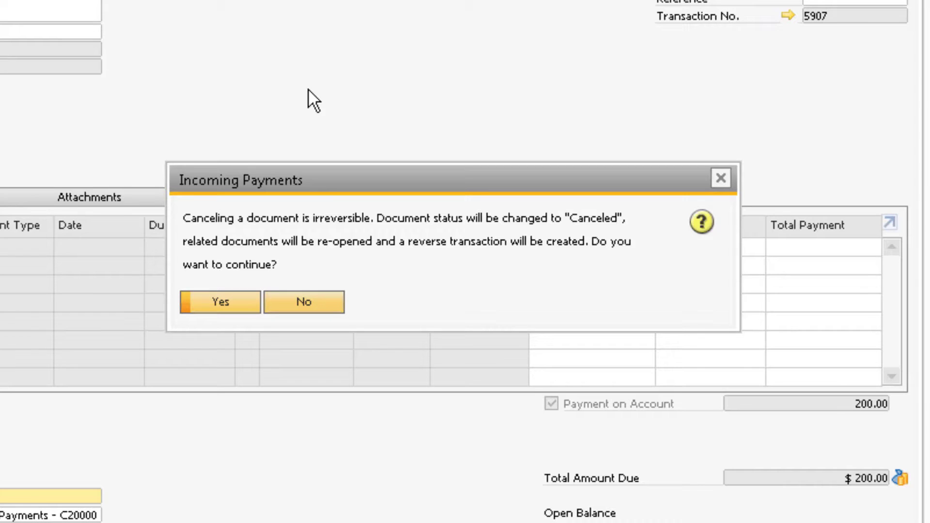
left_click(219, 301)
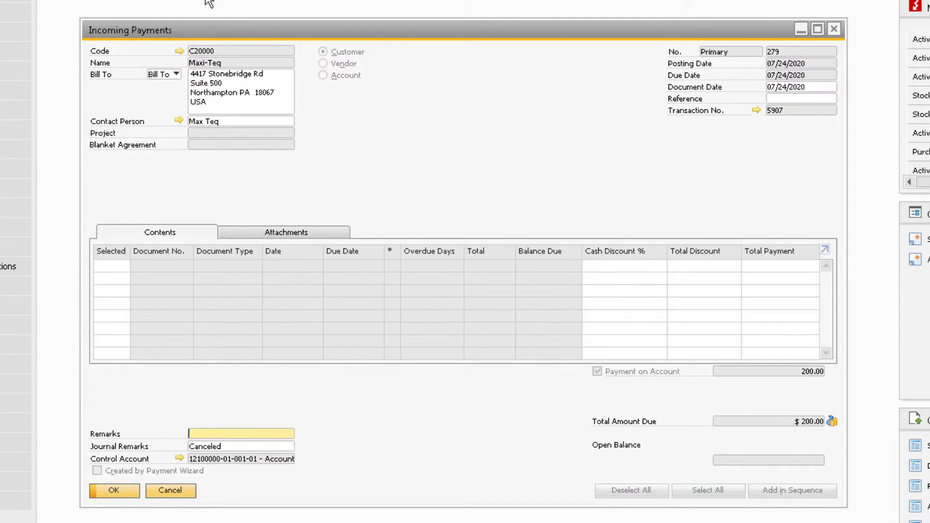
mouse_move(369, 184)
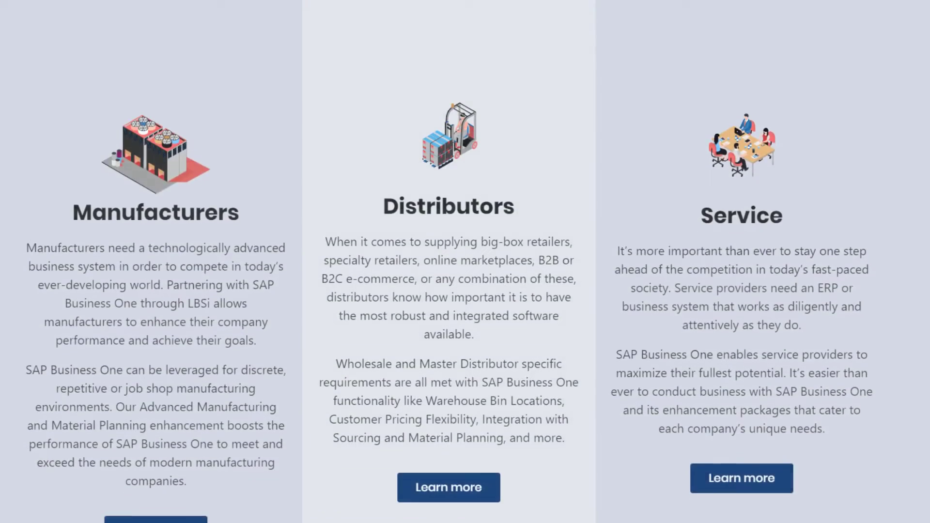
scroll("down", 3)
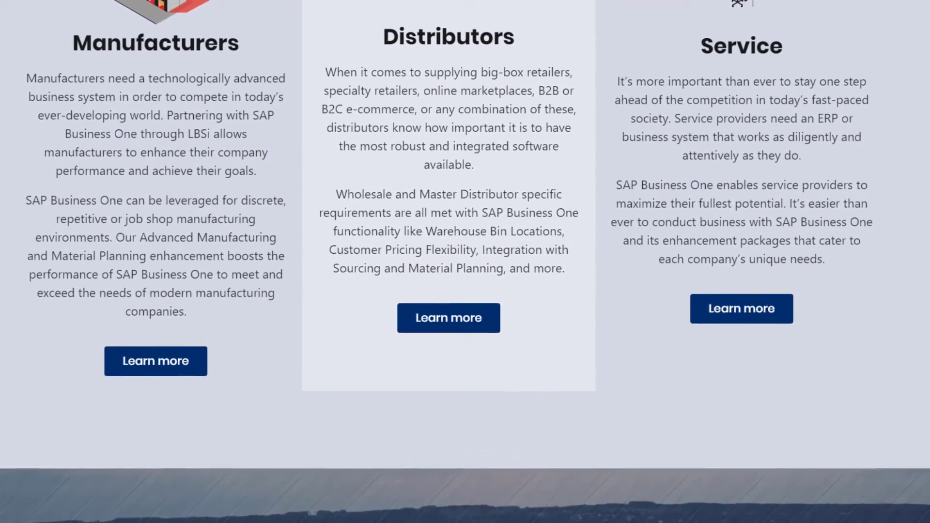
scroll("down", 3)
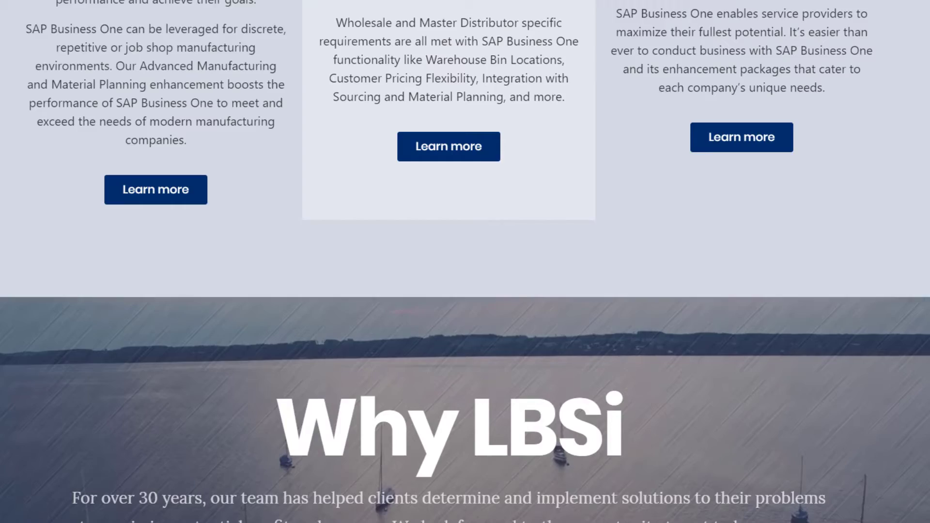
scroll("down", 3)
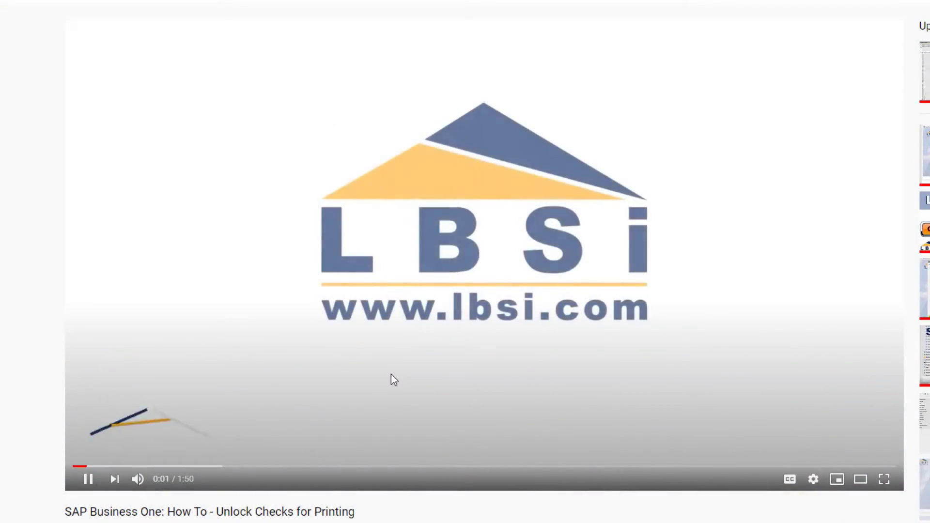
scroll("down", 3)
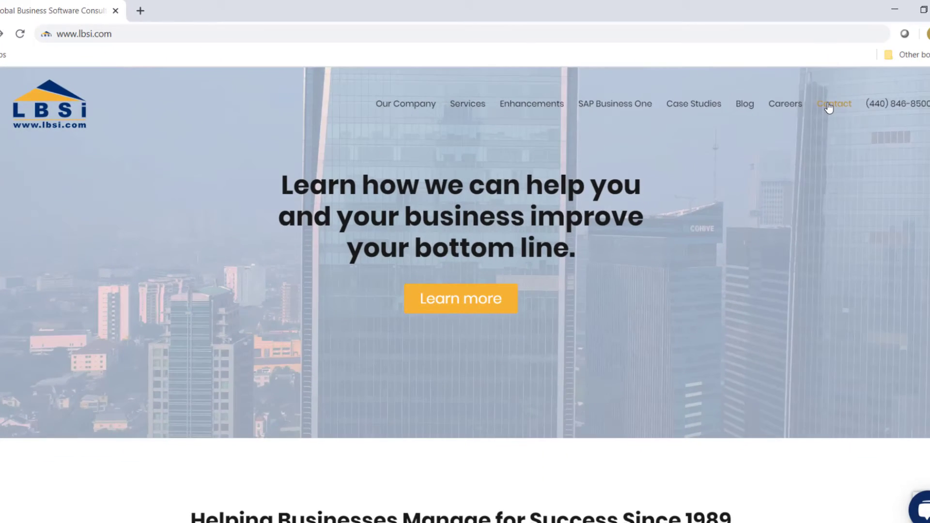
left_click(834, 103)
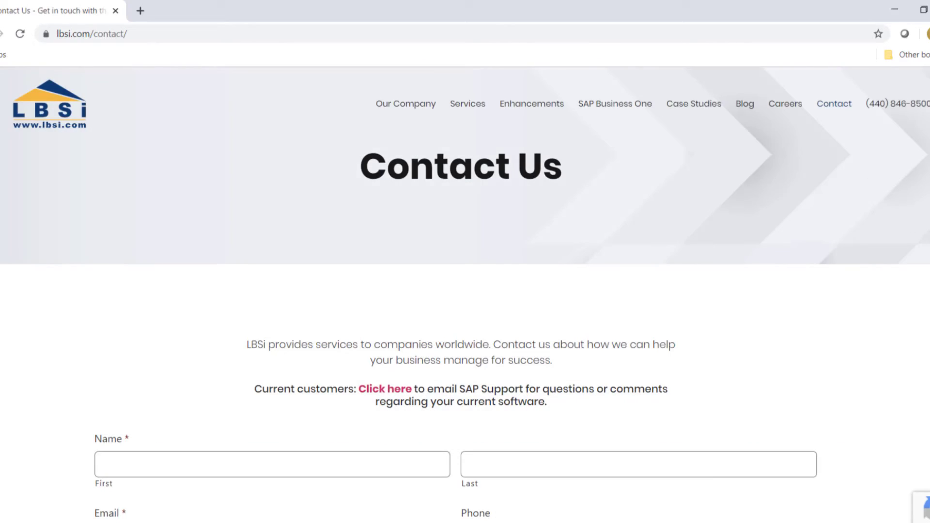
left_click(385, 389)
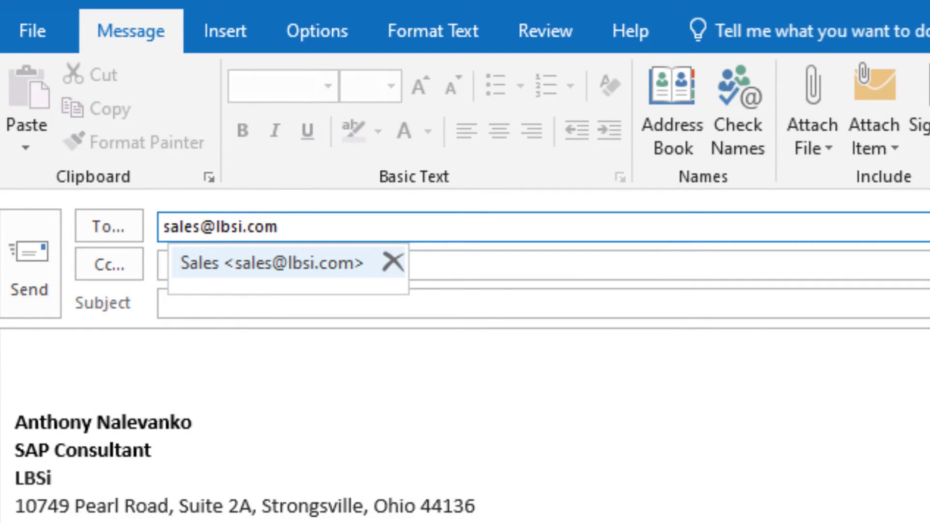
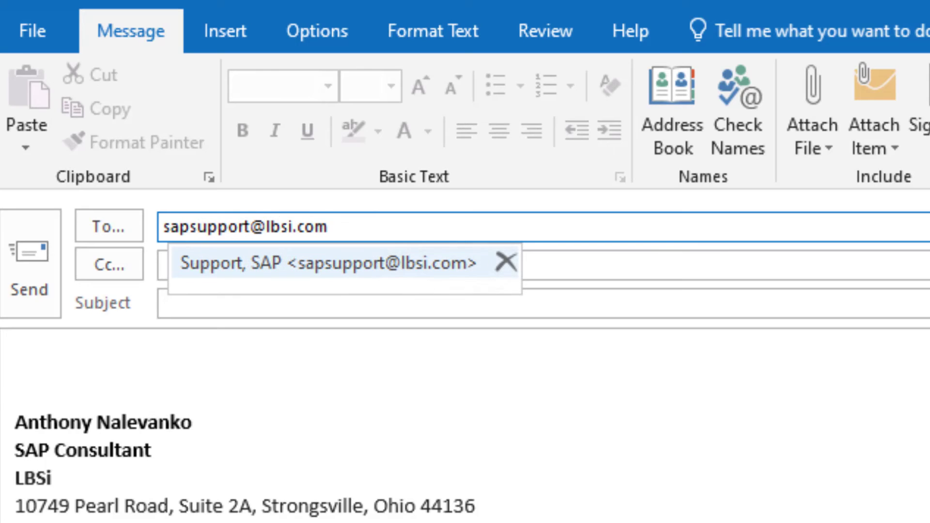